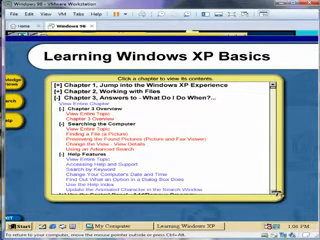
scroll("down", 3)
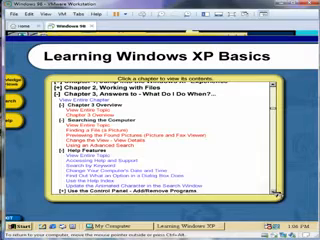